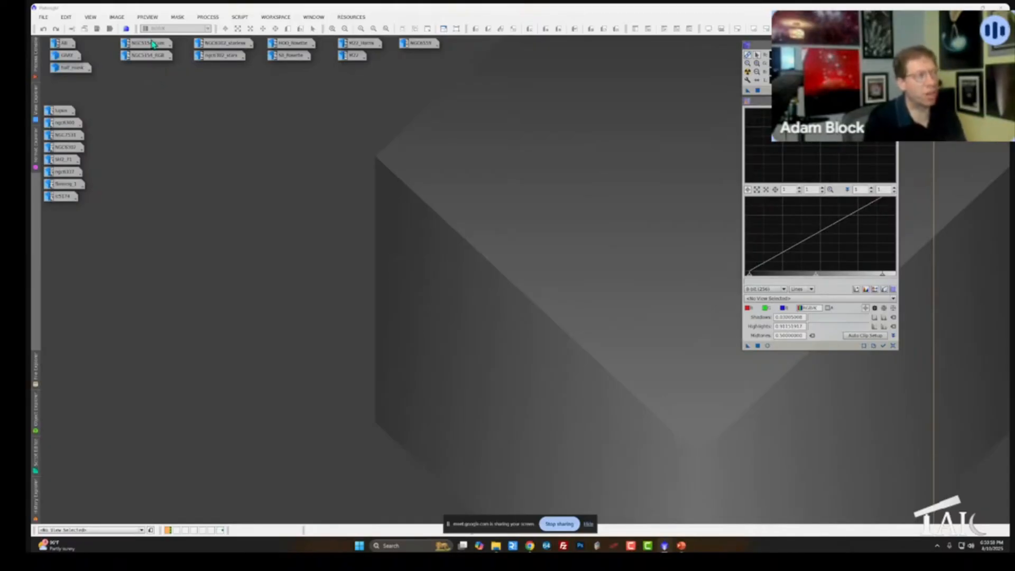
- Restore the NGC5154 image window from its minimized workspace icon
double_click(146, 55)
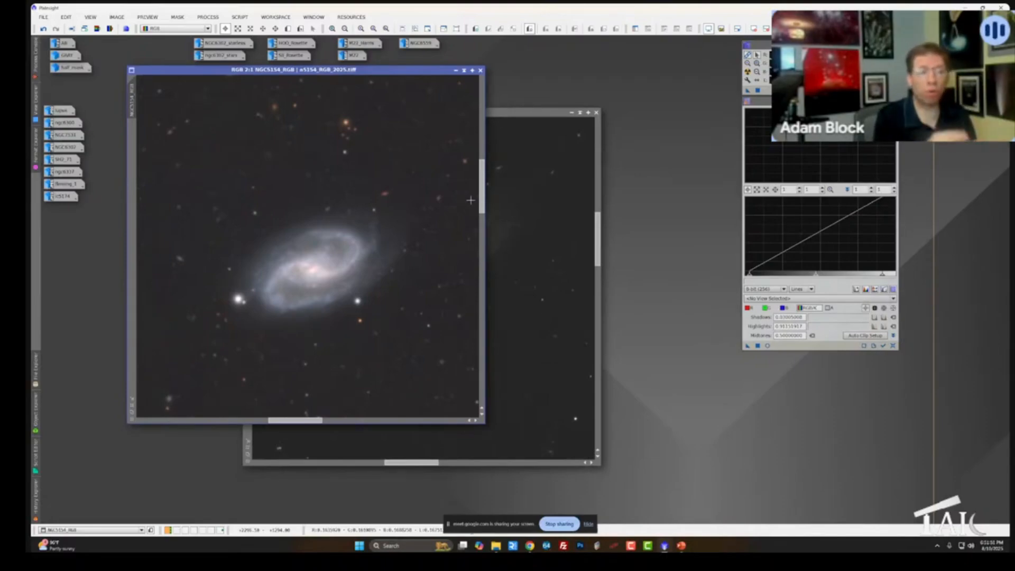
mouse_move(497, 171)
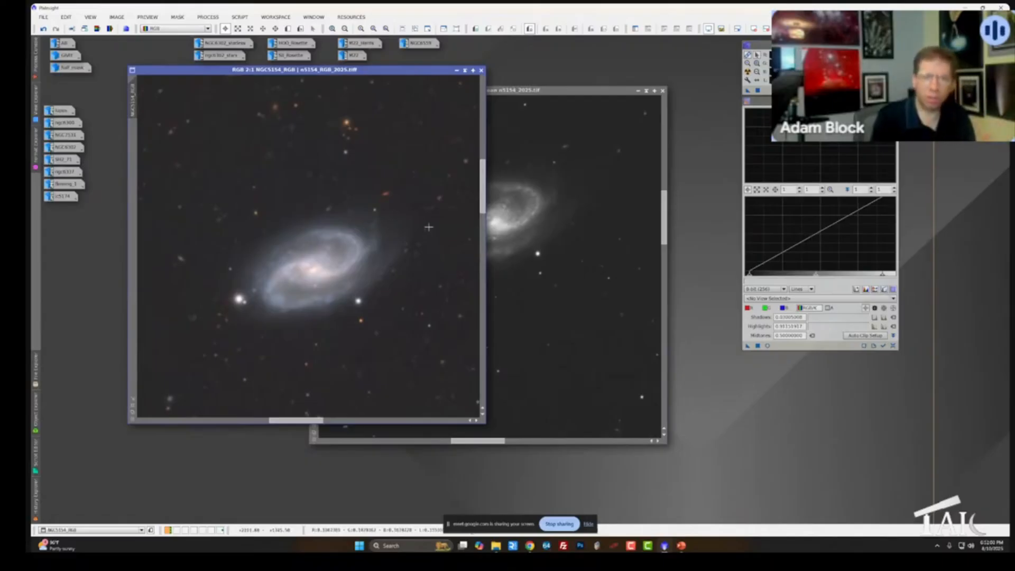
mouse_move(500, 282)
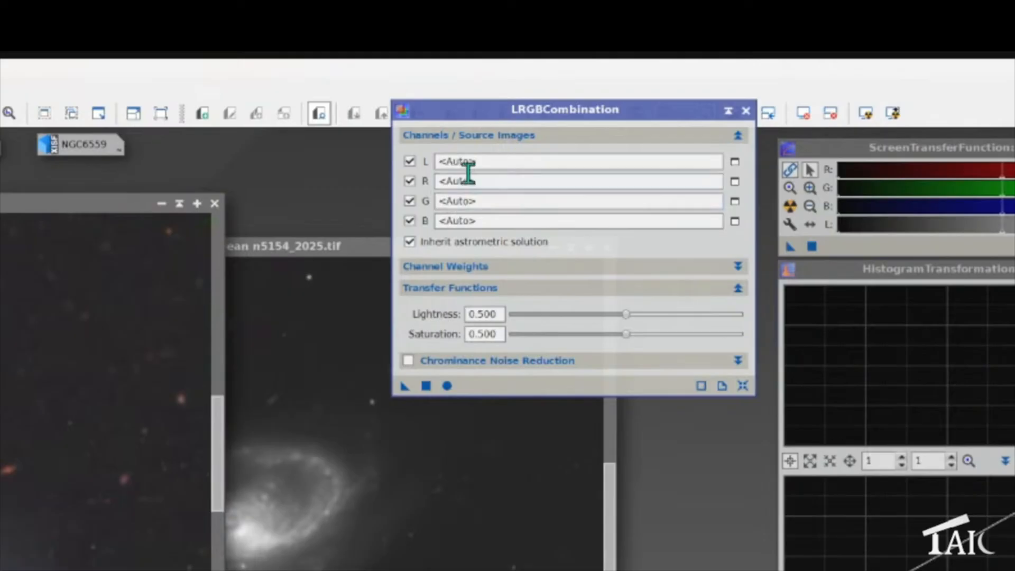
click(745, 110)
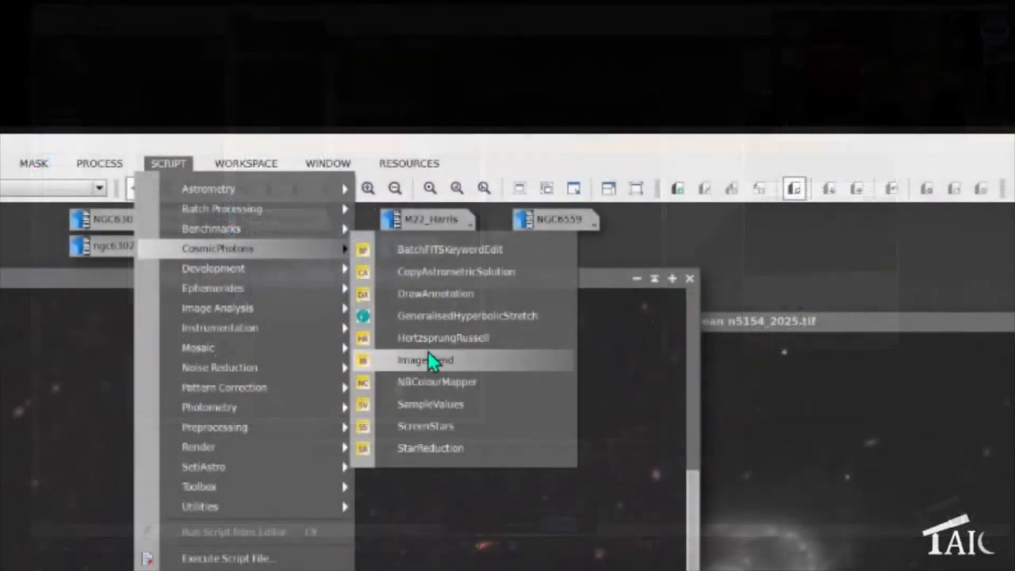
- Start Image Blend from Script > CosmicPhotons and show the Base image view list
click(425, 359)
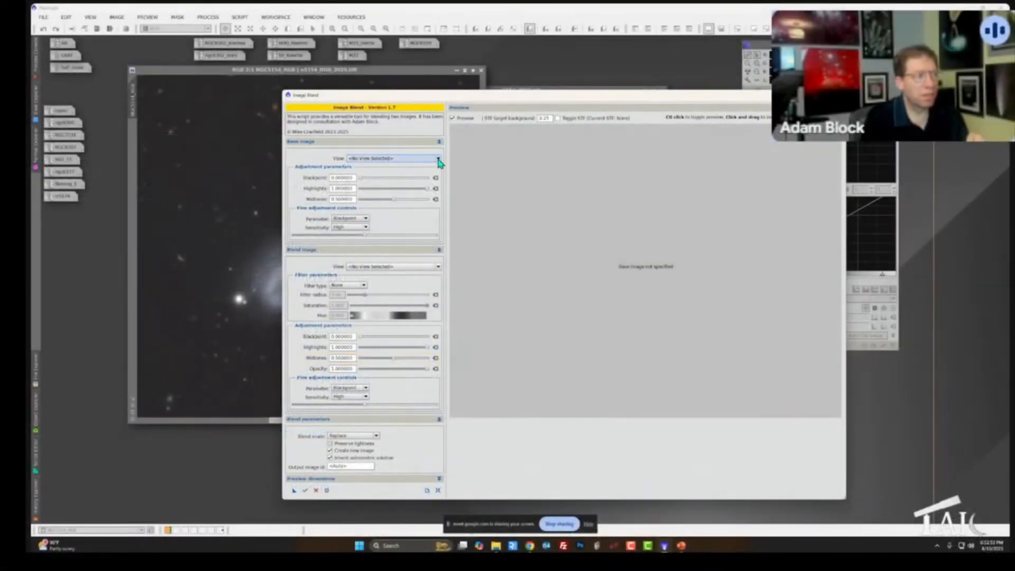
click(438, 158)
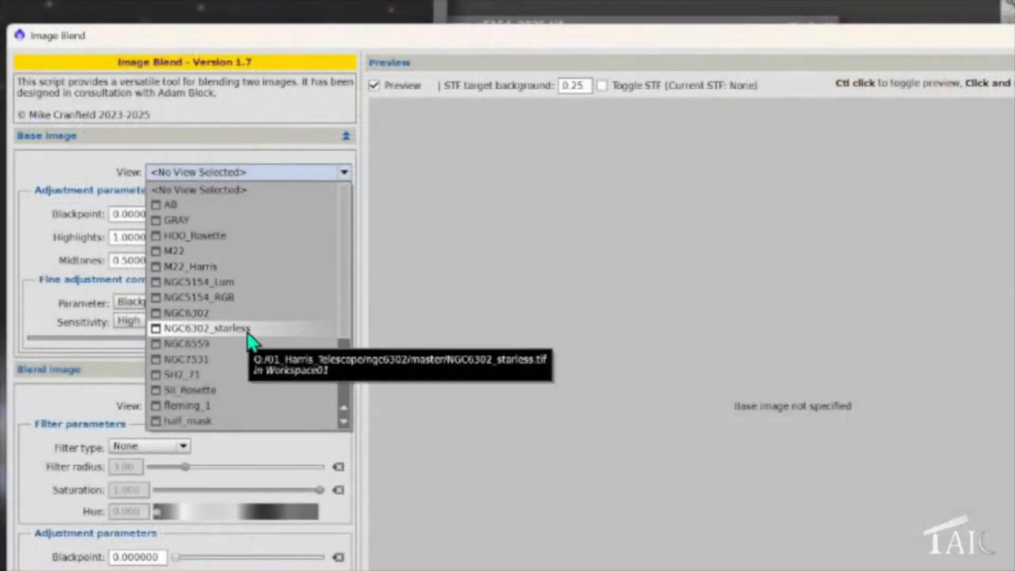
- Assign NGC5154_Lum as base image and NGC5154_RGB as blend image
click(200, 282)
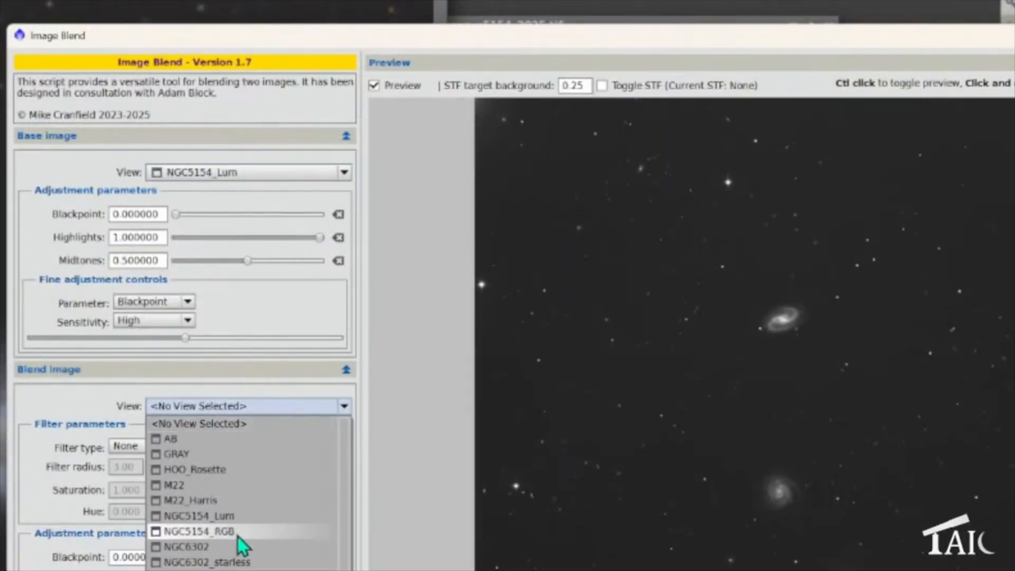
click(200, 531)
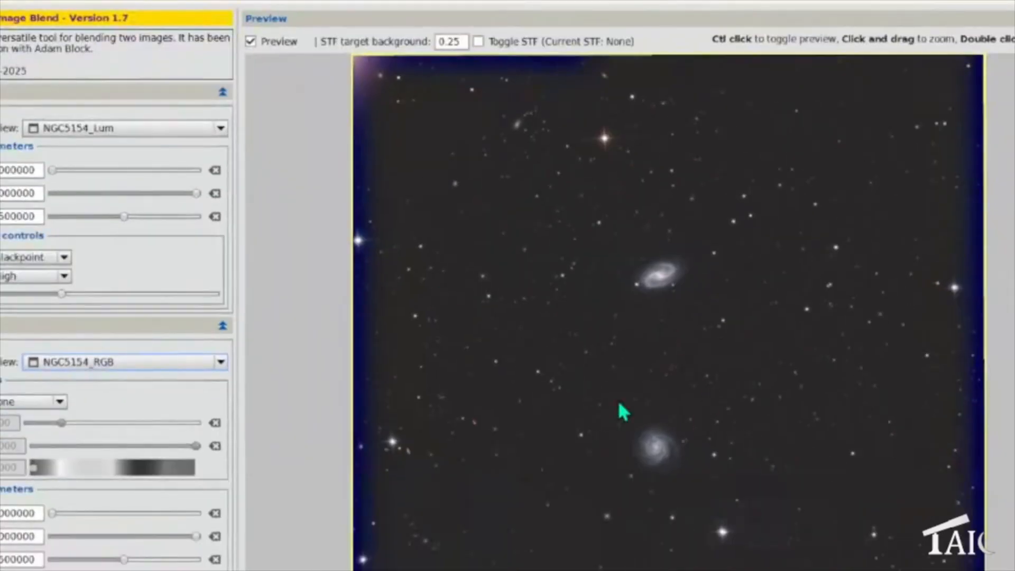
mouse_move(608, 236)
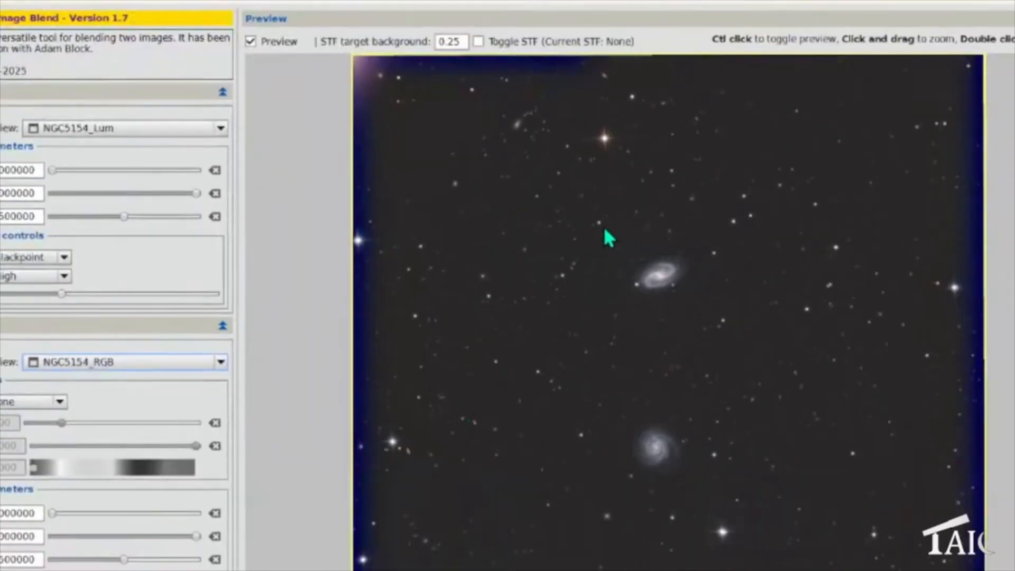
- Zoom the preview onto the central galaxy, re-enable Preview and switch the blend mode to Colour
drag(607, 238, 709, 362)
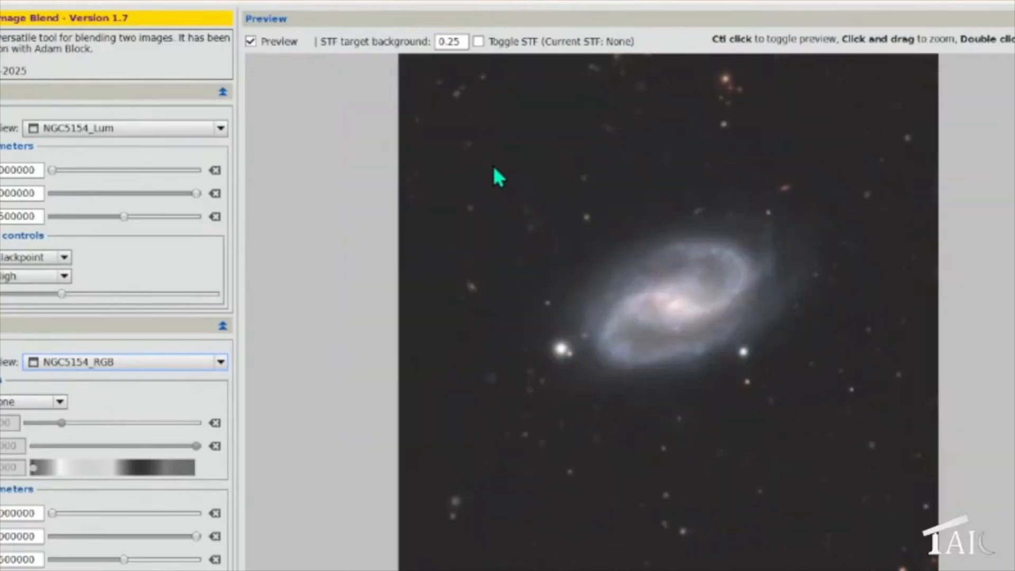
drag(498, 180, 835, 457)
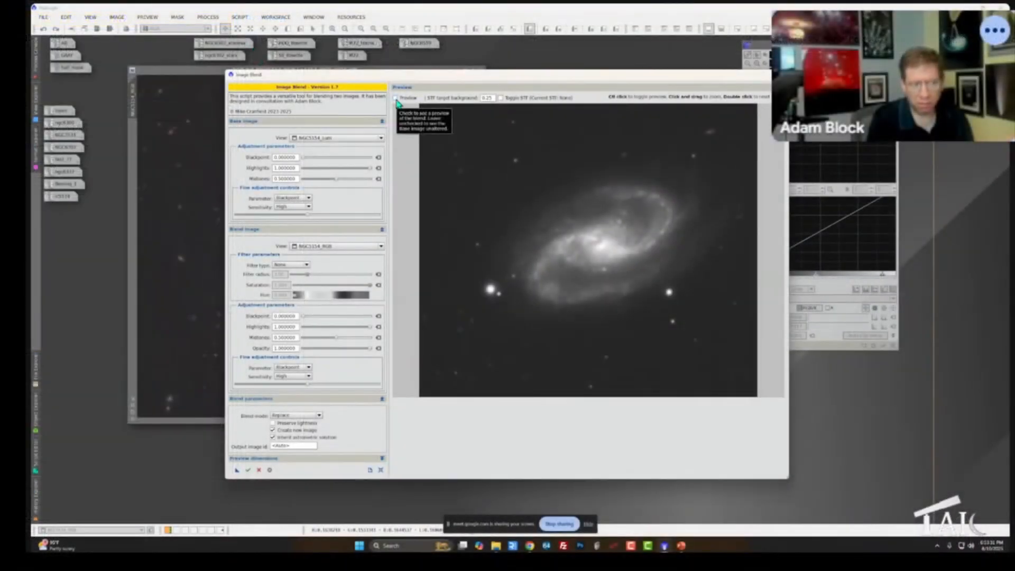
click(397, 97)
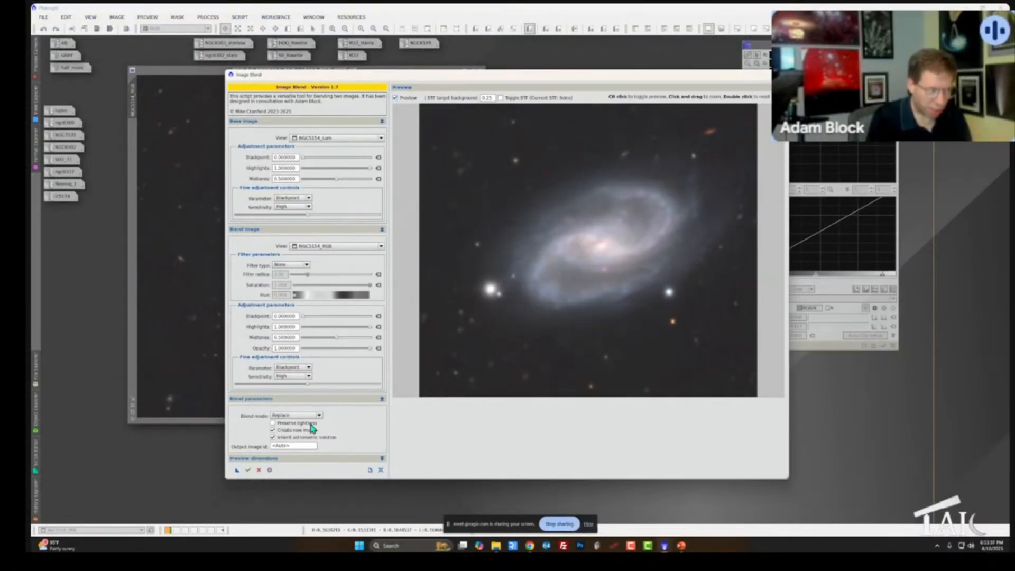
click(296, 414)
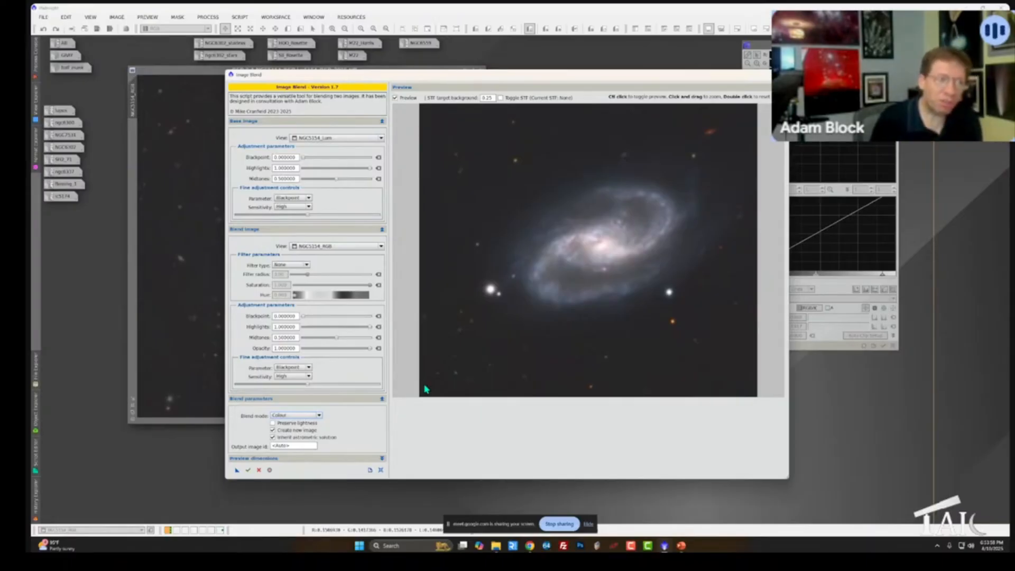
mouse_move(307, 321)
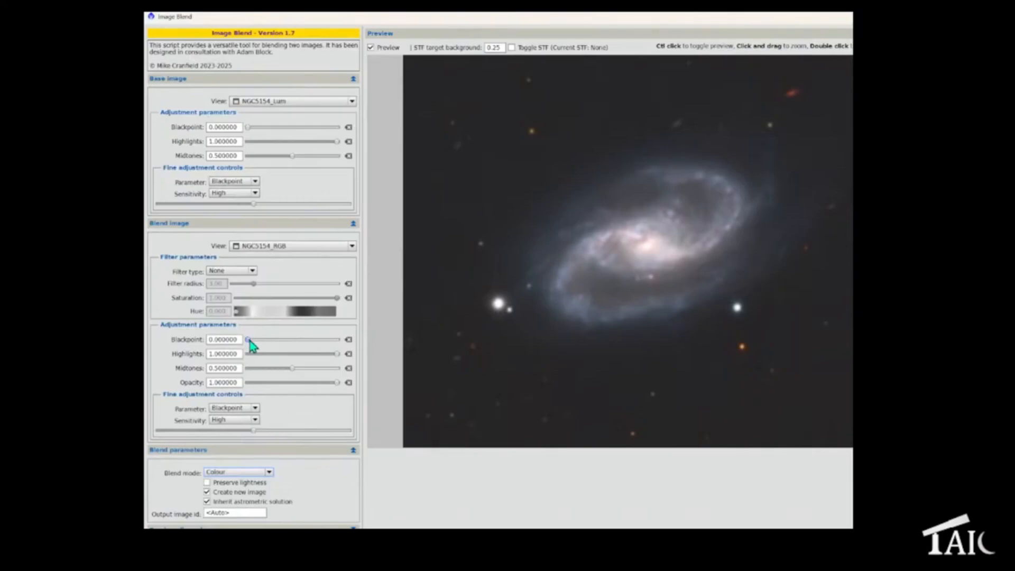
- Adjust the RGB blend sliders to black point about 0.096 and midtones about 0.490
drag(247, 339, 255, 339)
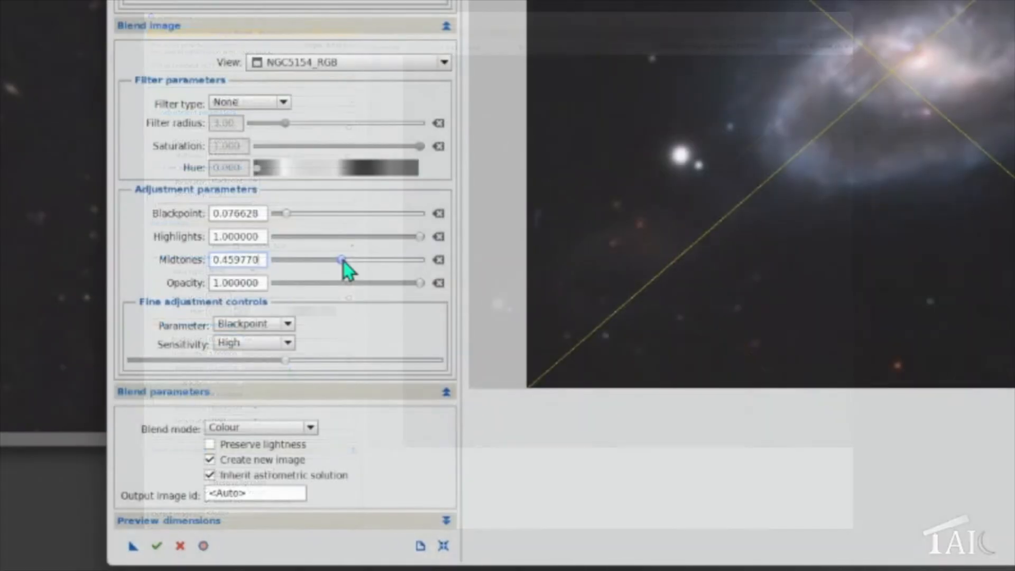
drag(341, 260, 322, 260)
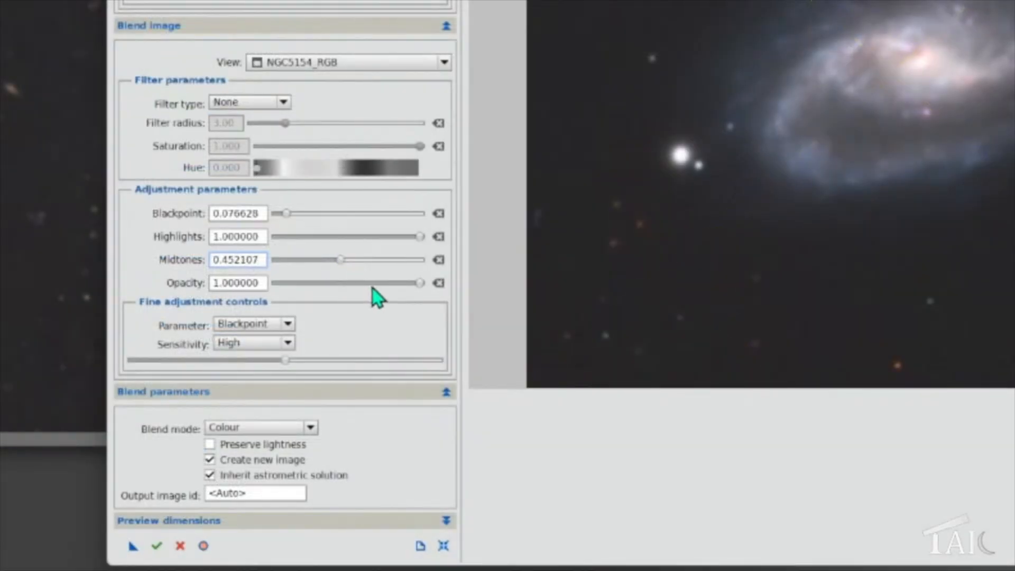
mouse_move(377, 284)
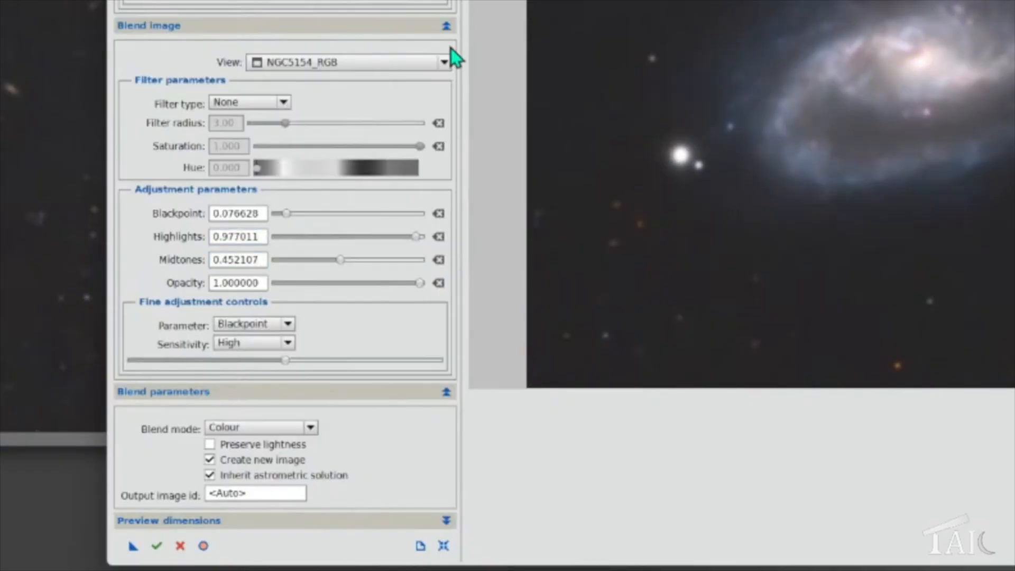
mouse_move(350, 265)
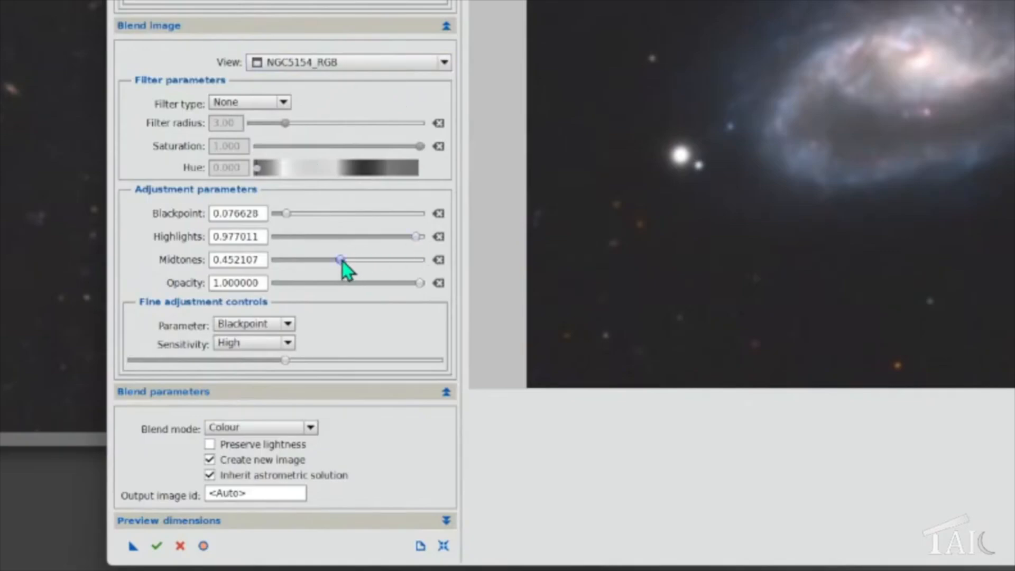
drag(338, 260, 346, 260)
text(1.000000)
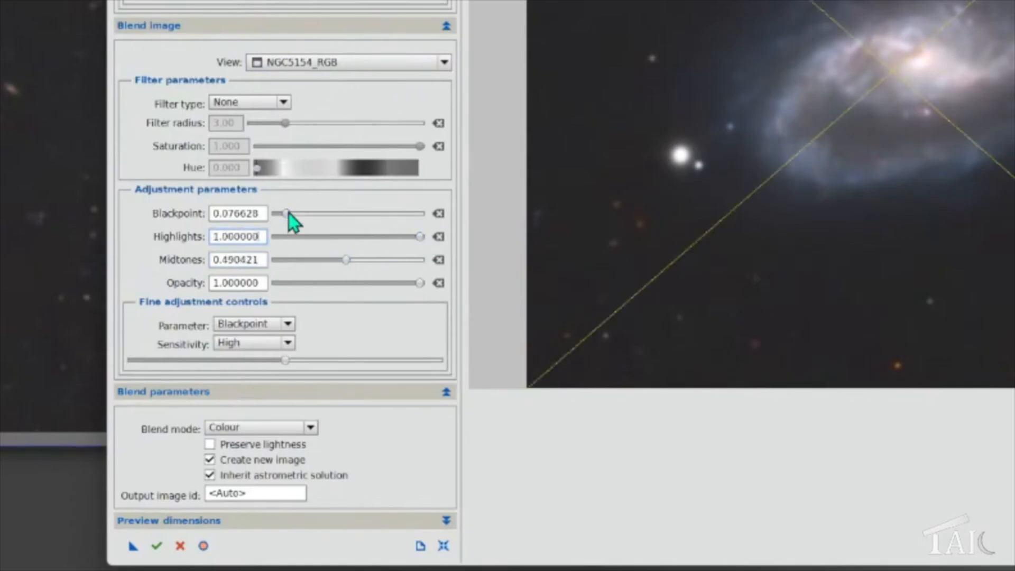
drag(286, 213, 275, 213)
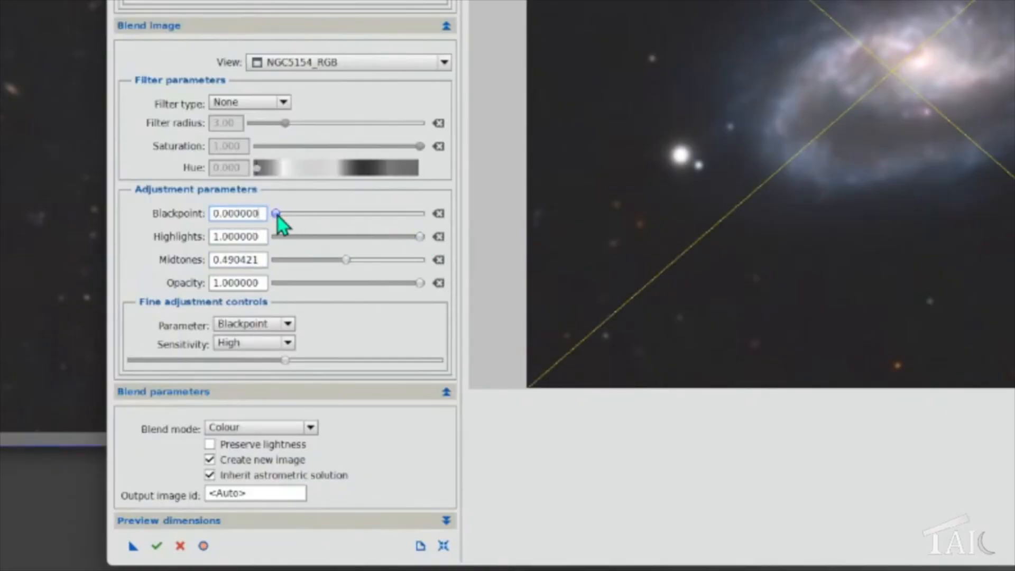
drag(274, 214, 290, 213)
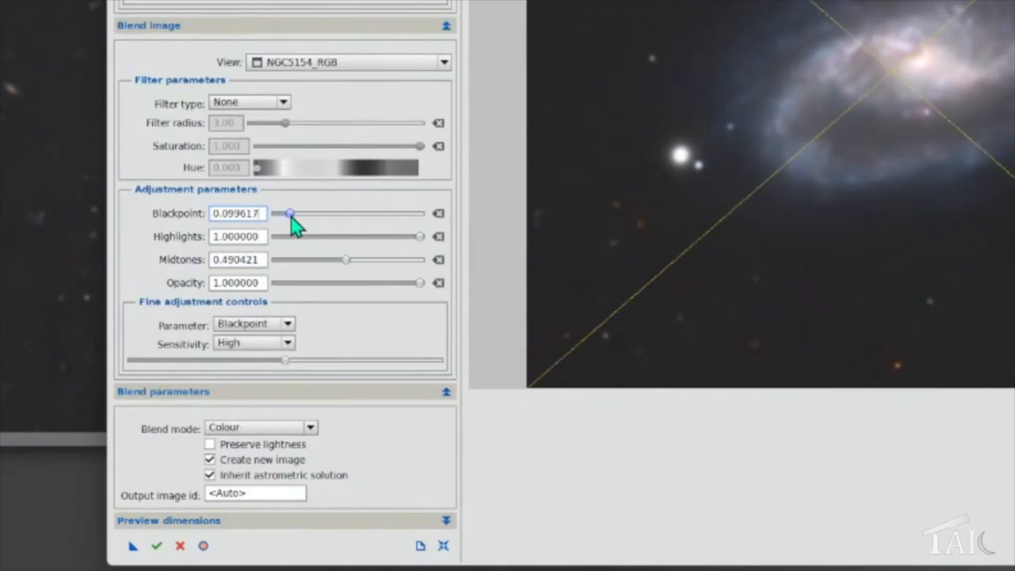
drag(289, 213, 289, 214)
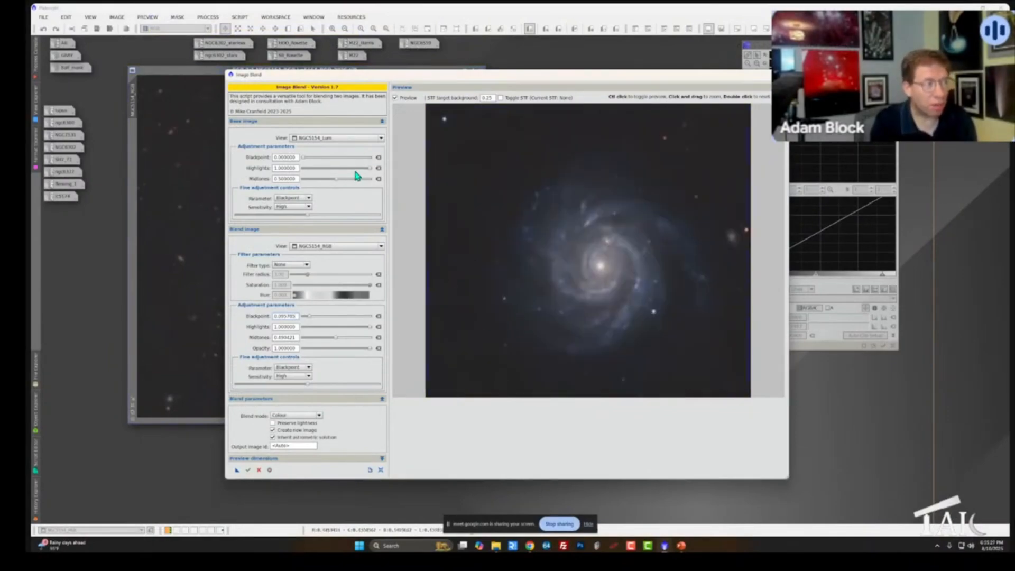
mouse_move(337, 175)
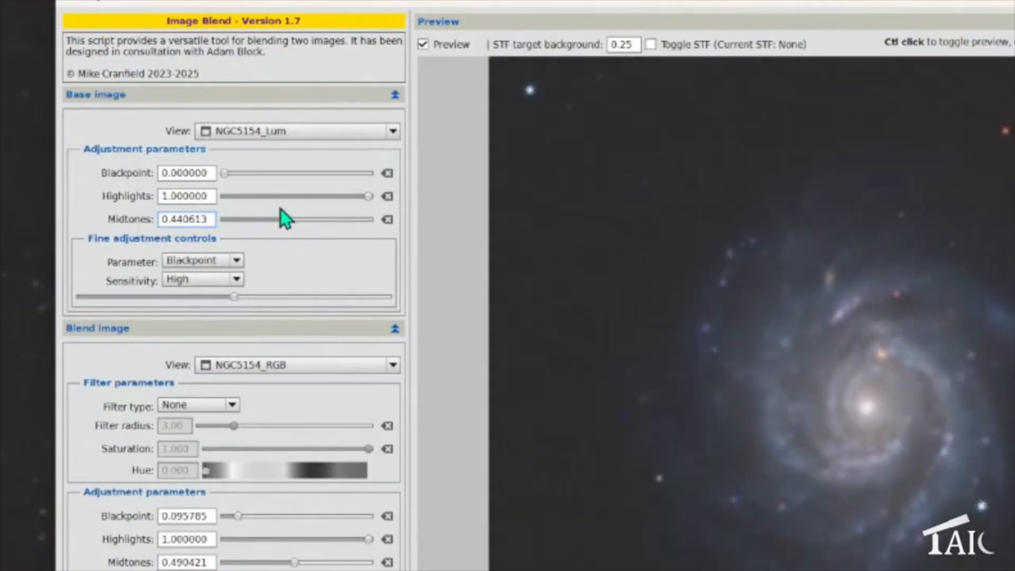
- Raise the luminance base black point to about 0.023 and lower its highlights to about 0.957
drag(226, 172, 226, 172)
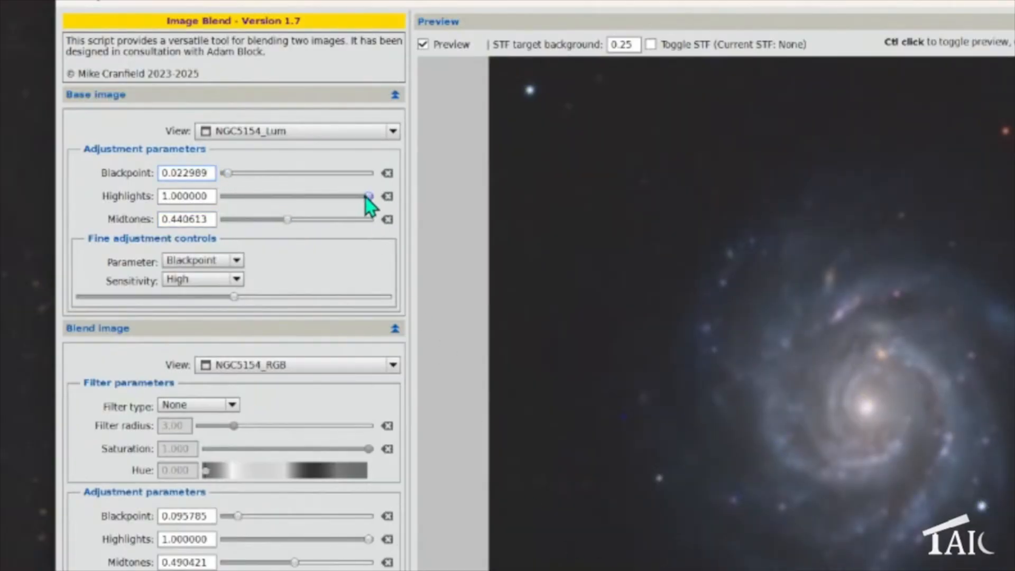
drag(369, 197, 359, 196)
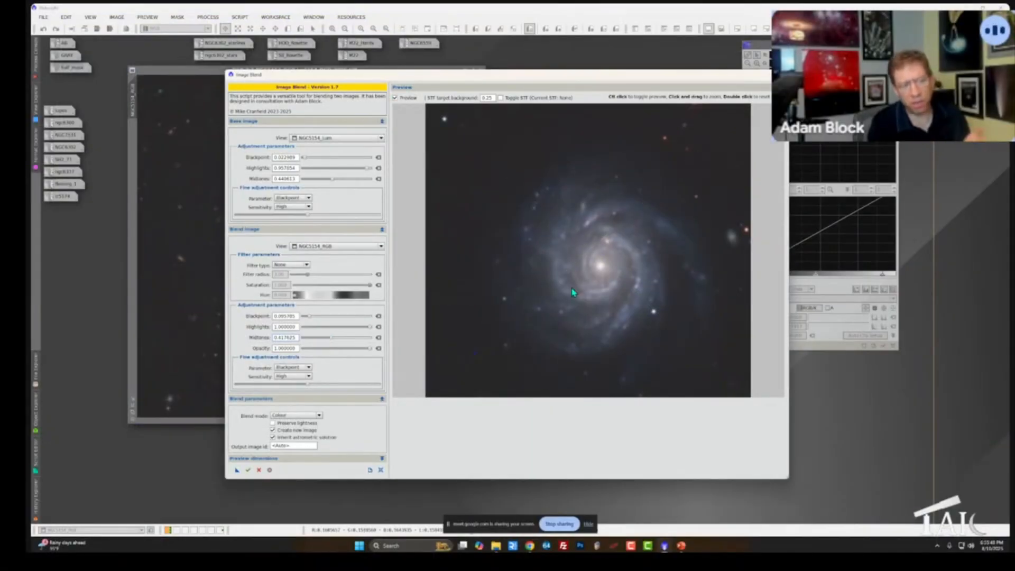
mouse_move(495, 250)
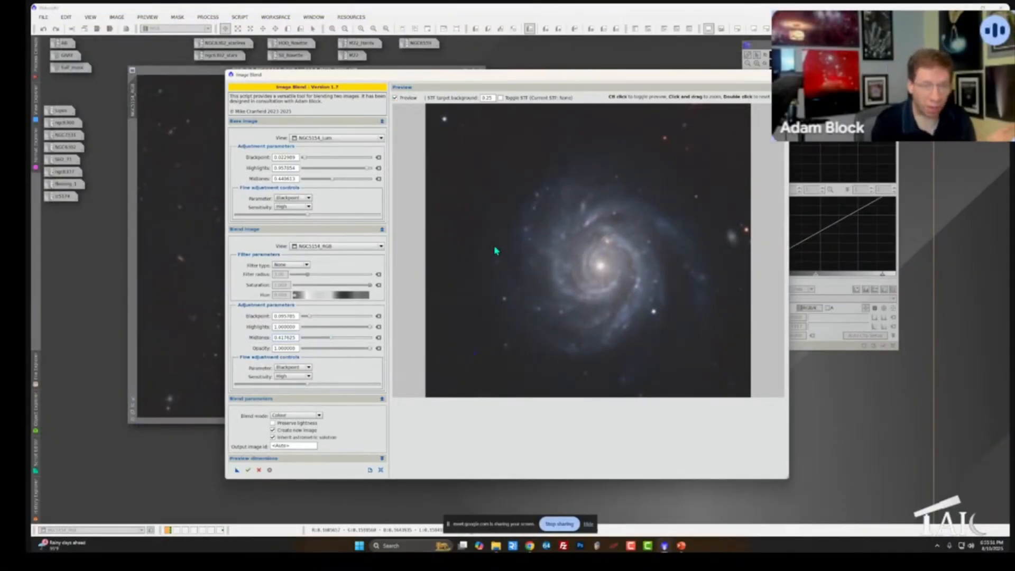
mouse_move(361, 222)
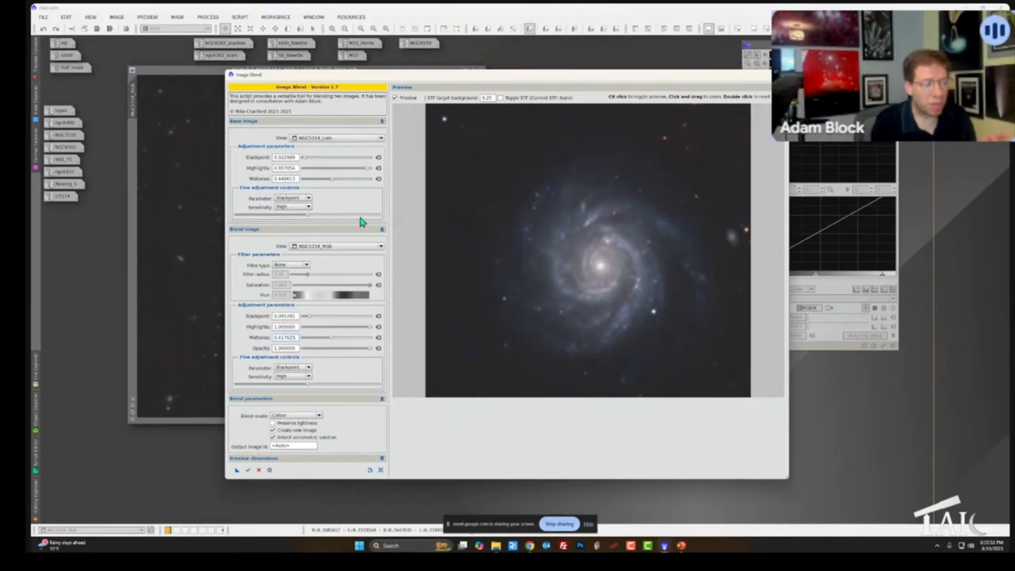
mouse_move(324, 290)
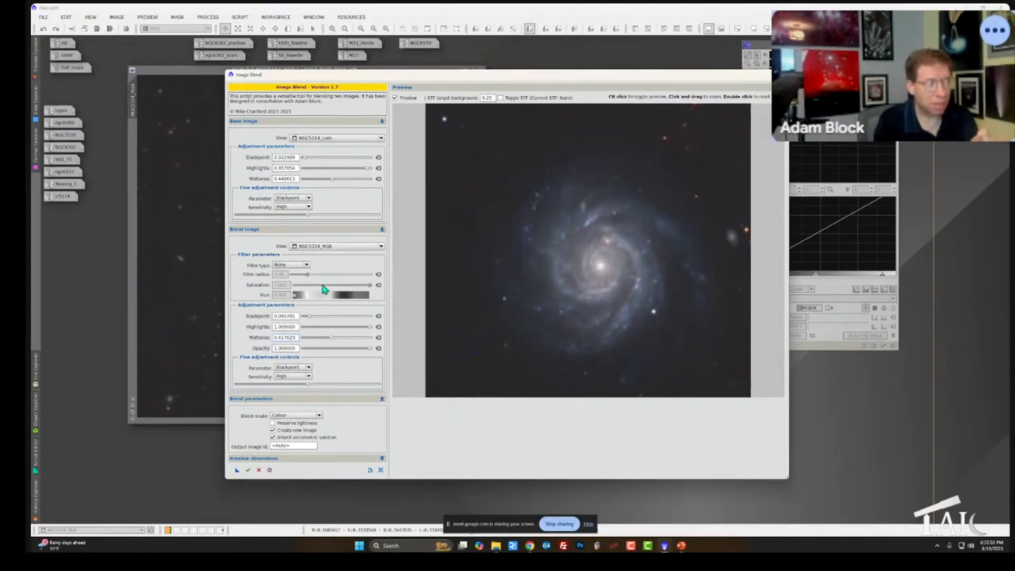
mouse_move(327, 290)
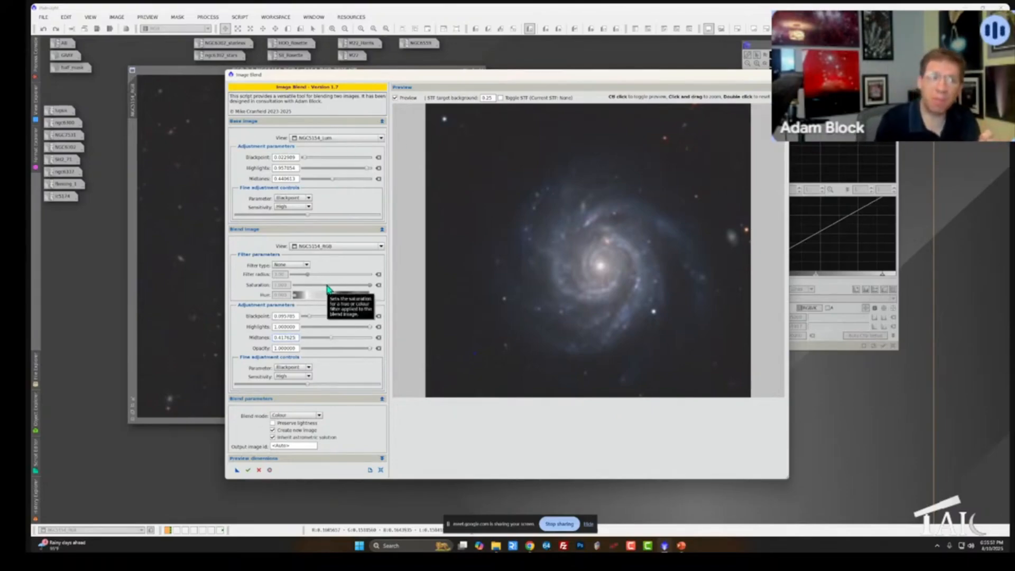